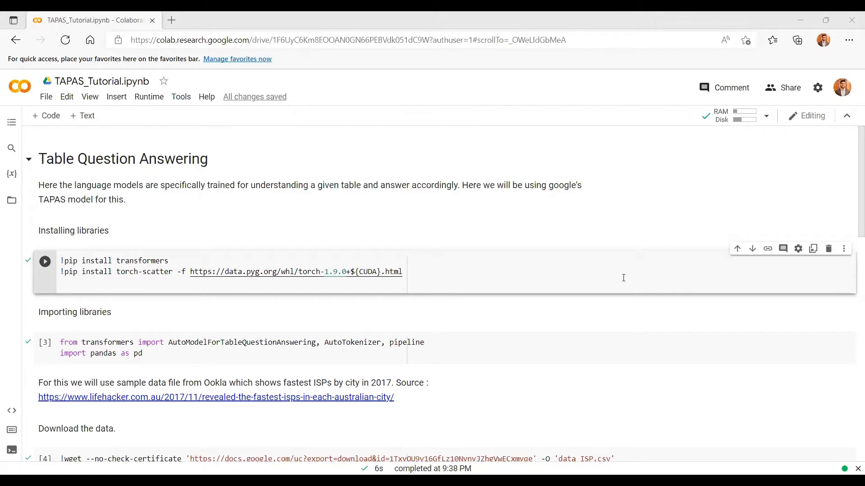
# Rerun the transformers and torch-scatter pip install, reviewing its 'Requirement already satisfied' output.
pyautogui.scroll(-3)
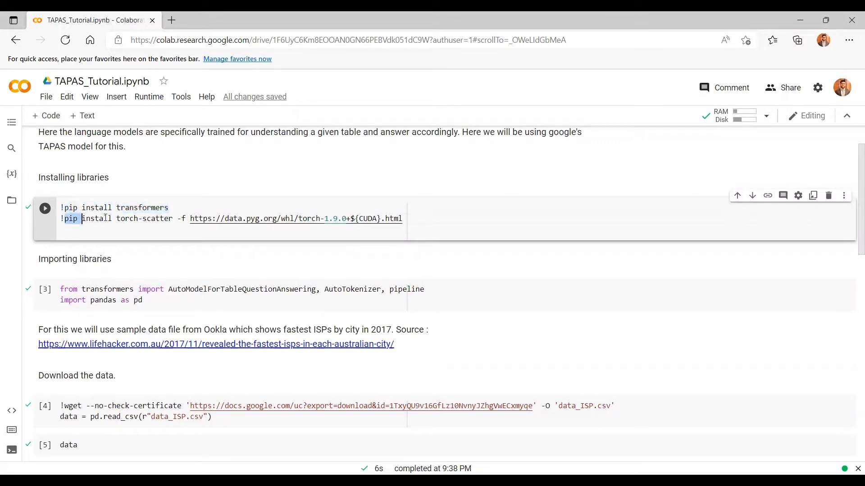
pyautogui.moveTo(81, 218); pyautogui.dragTo(172, 218)
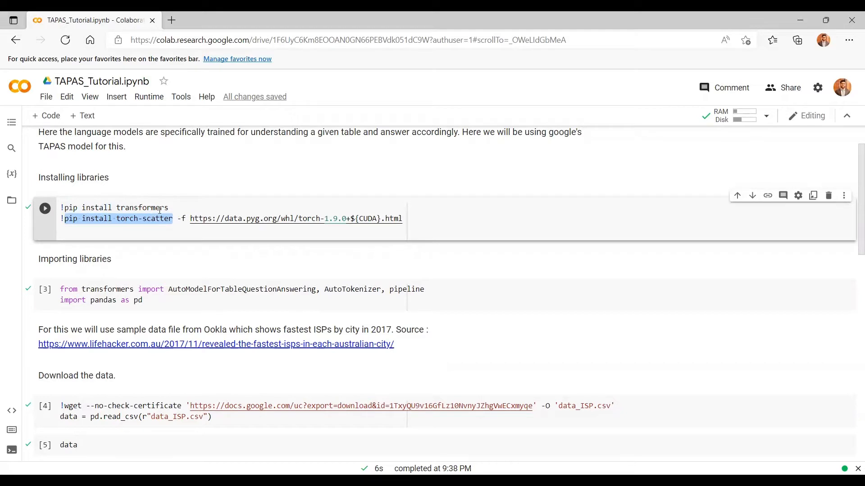
pyautogui.moveTo(110, 218)
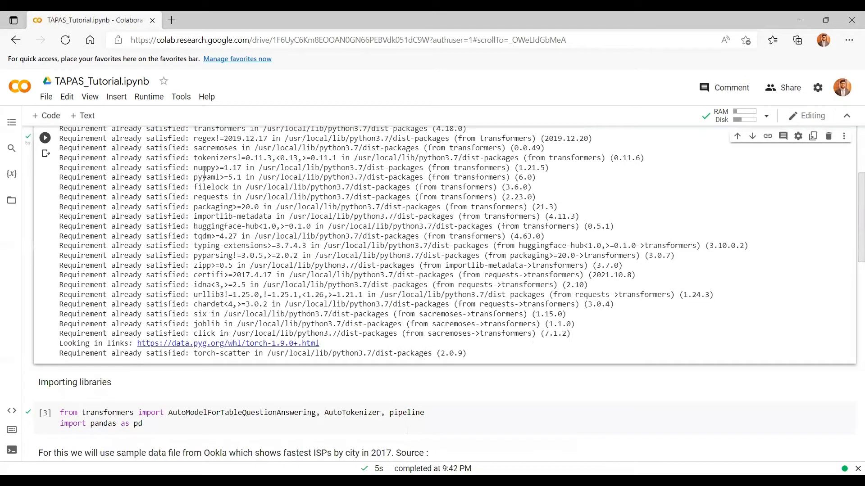
pyautogui.scroll(3)
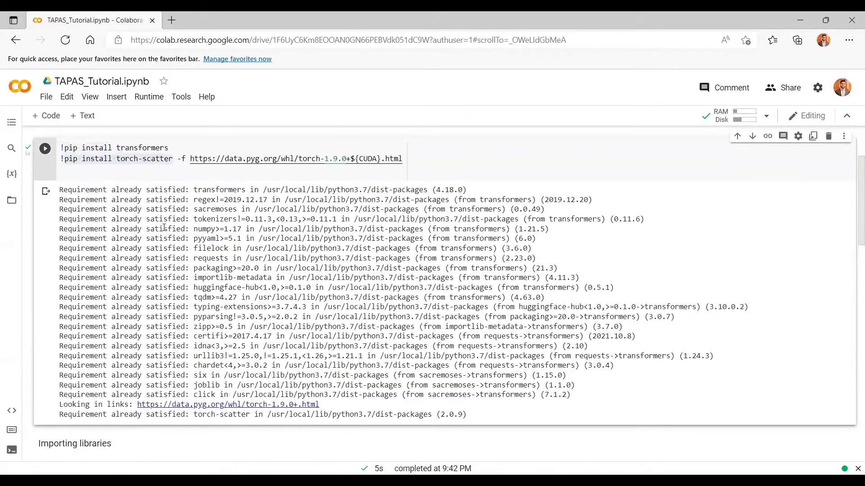
pyautogui.scroll(-3)
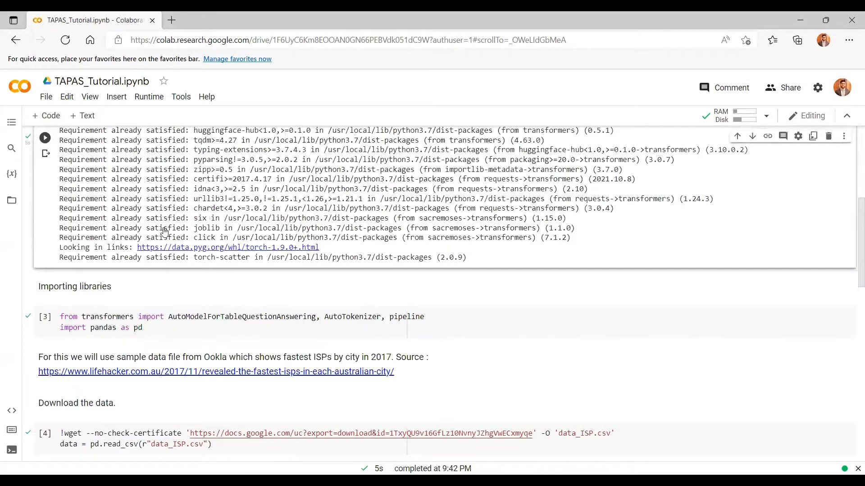
pyautogui.scroll(-3)
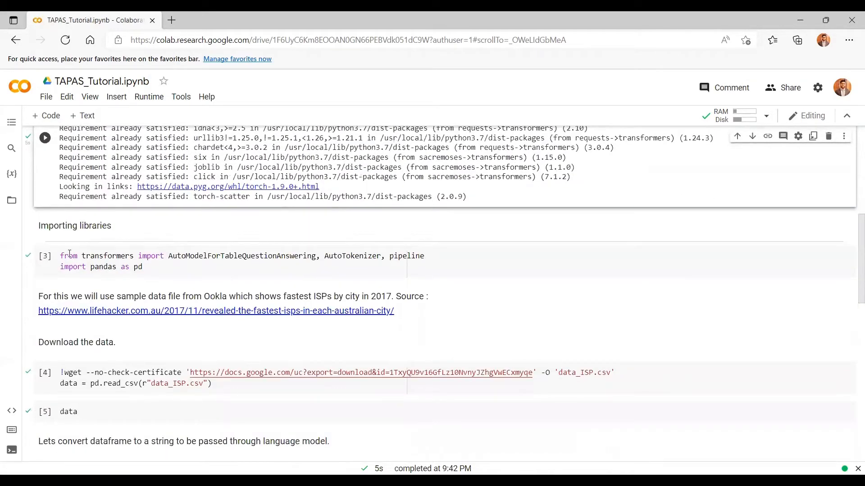
# Run the cell importing the table-QA model, tokenizer, pipeline and pandas.
pyautogui.click(45, 255)
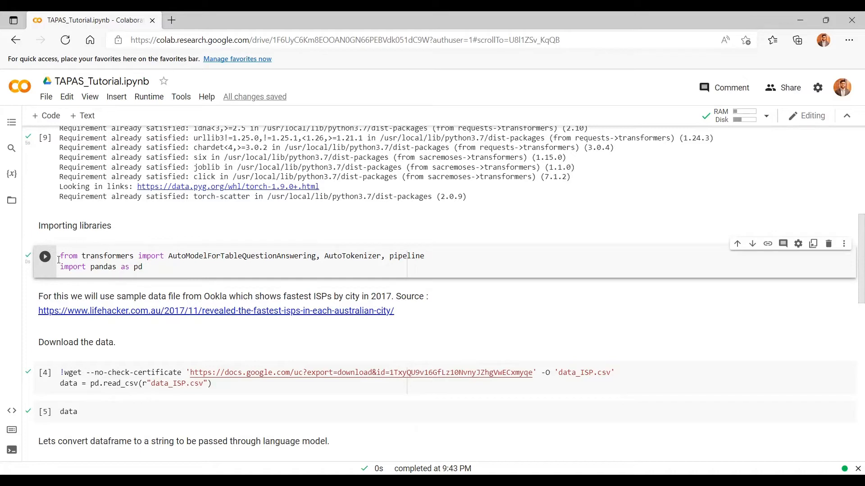
pyautogui.click(45, 256)
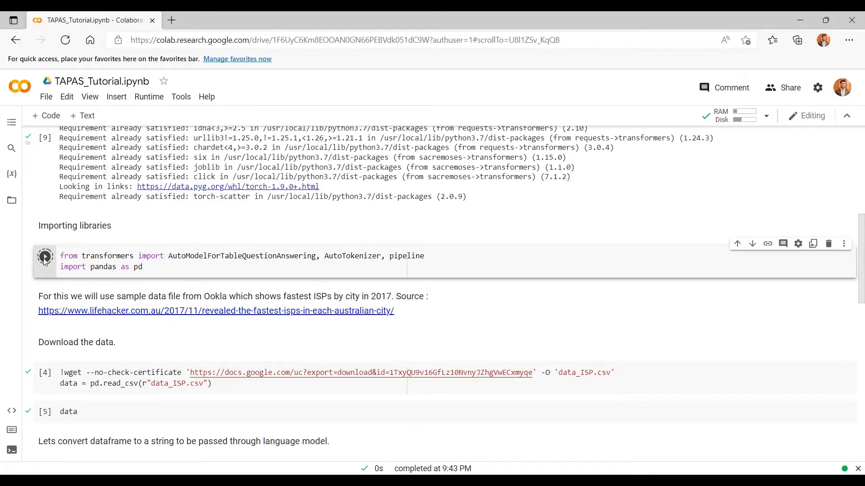
pyautogui.scroll(-3)
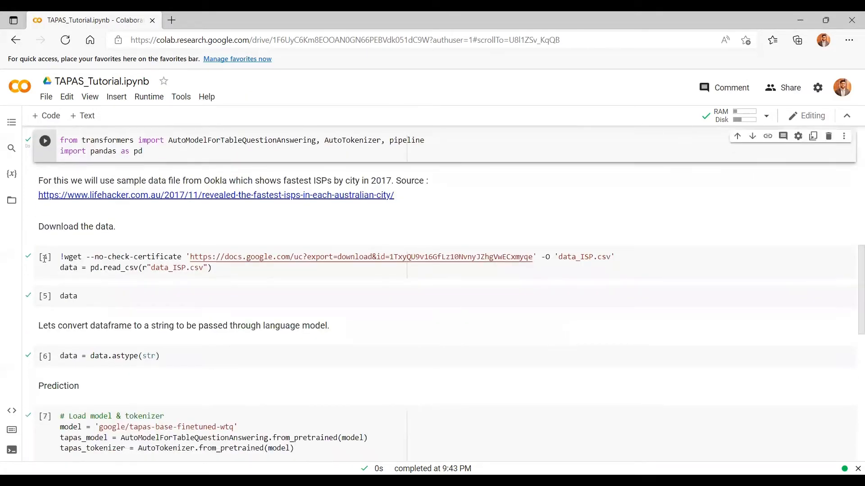
pyautogui.moveTo(44, 257)
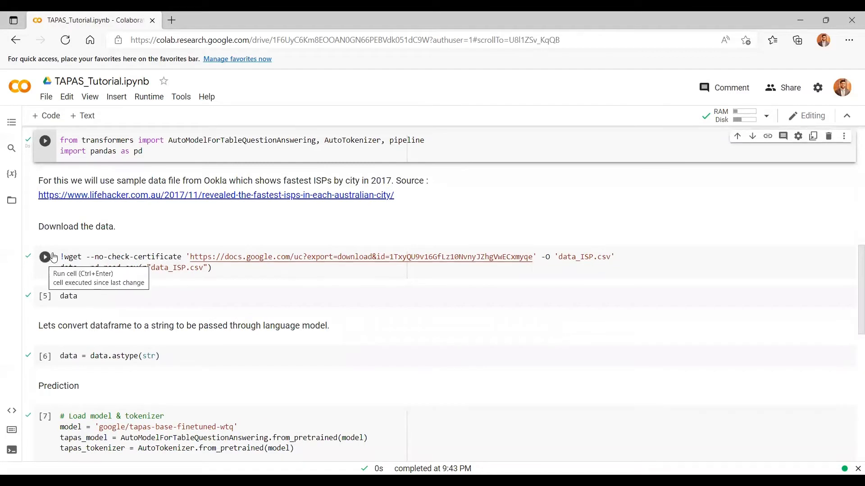
pyautogui.moveTo(230, 223)
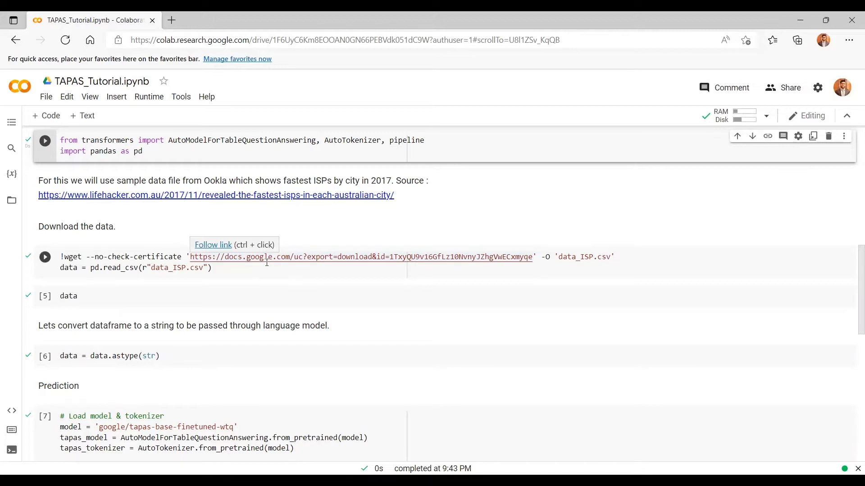
pyautogui.moveTo(263, 268)
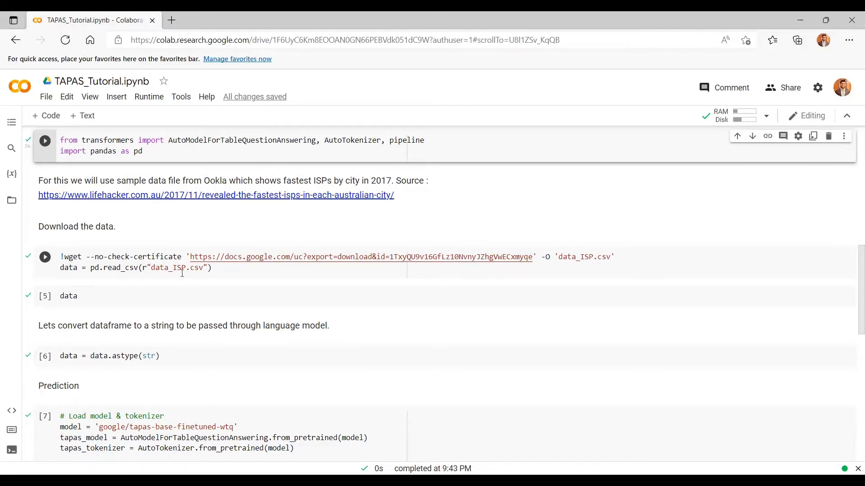
# Run the wget cell to download data_ISP.csv, confirming it saved [695/695].
pyautogui.click(45, 257)
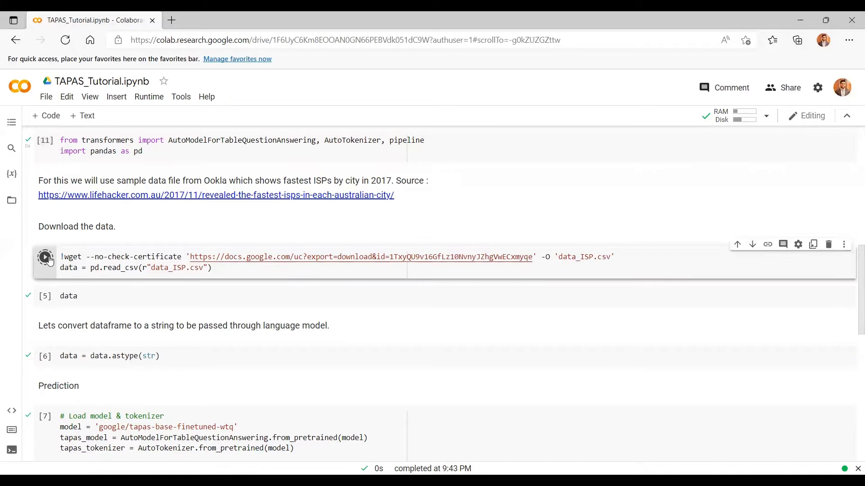
pyautogui.click(45, 256)
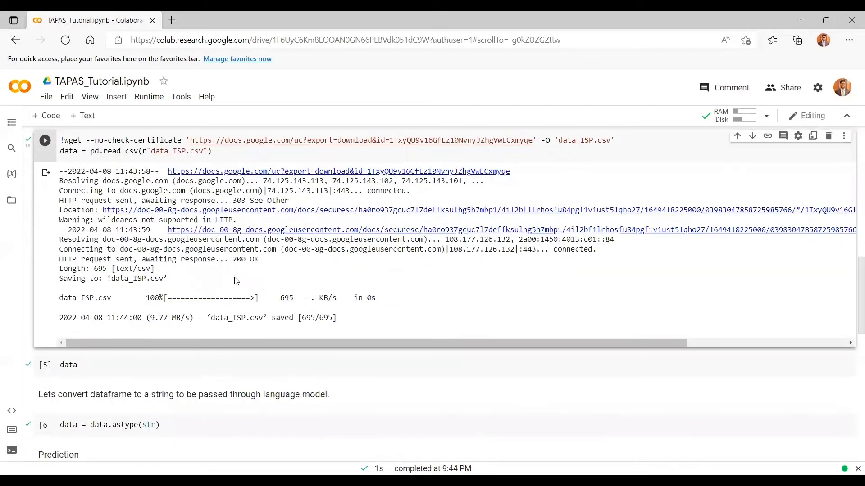
pyautogui.scroll(-3)
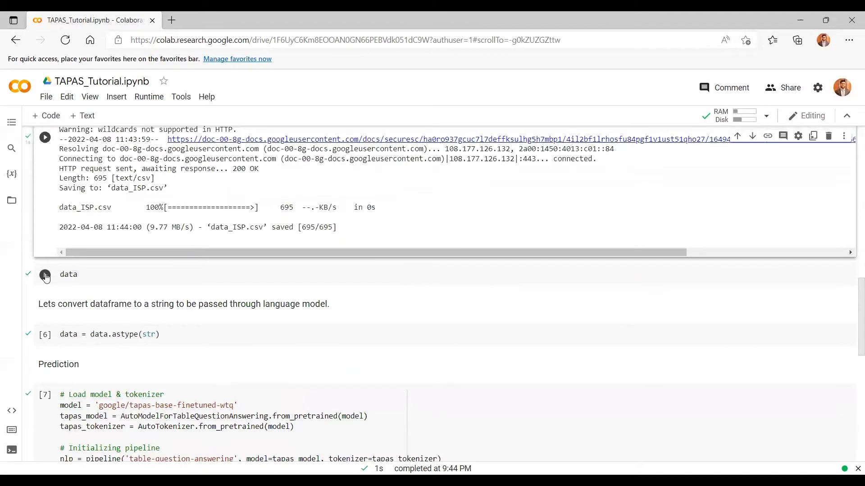
# Display the ISP dataframe of 12 cities with speeds, fastest ISP and speed score.
pyautogui.click(45, 275)
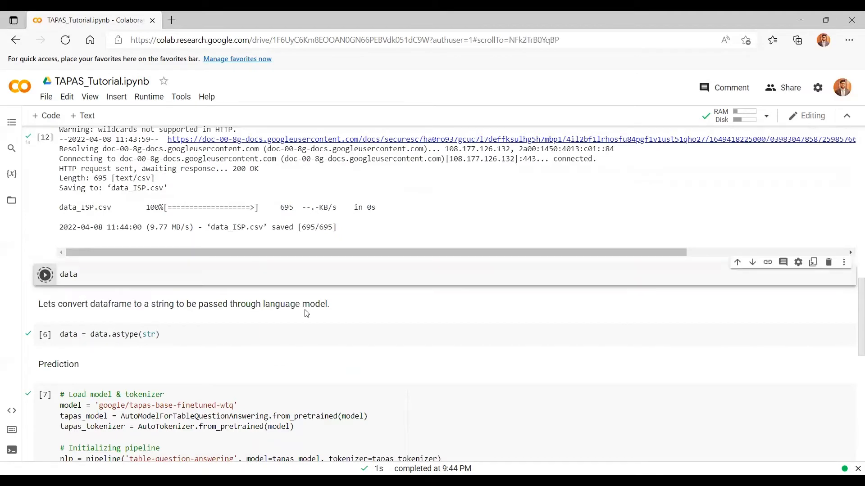
pyautogui.click(45, 274)
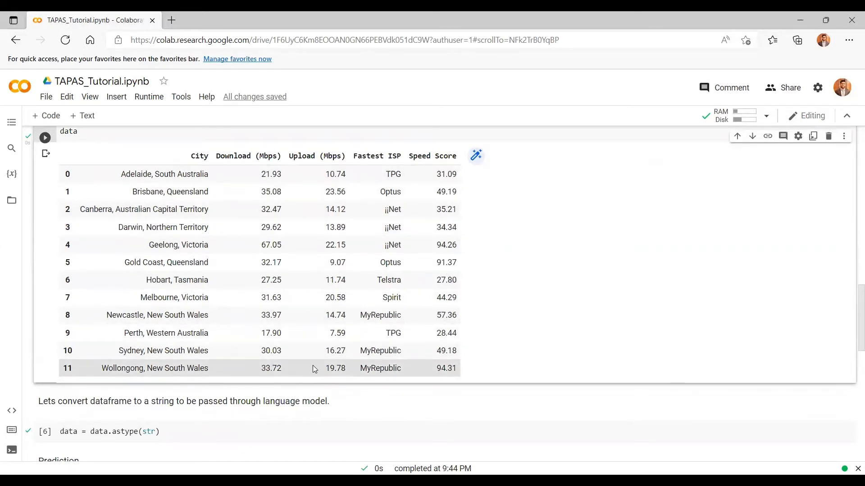
pyautogui.scroll(-3)
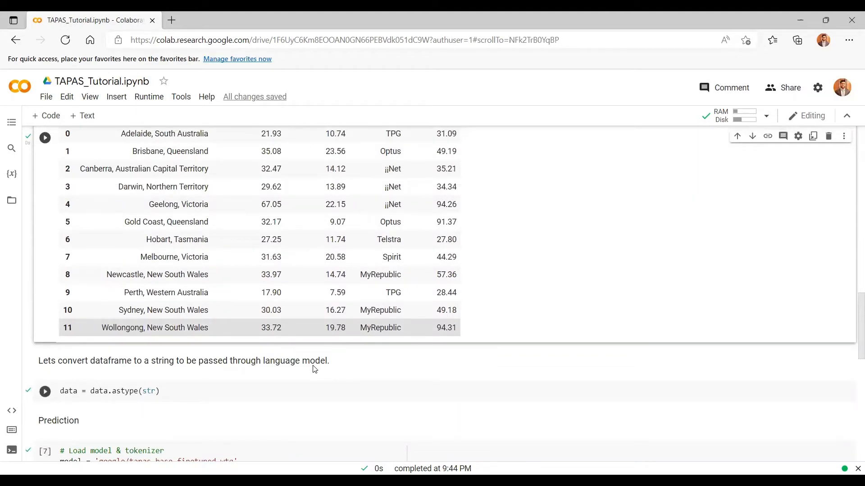
pyautogui.scroll(-3)
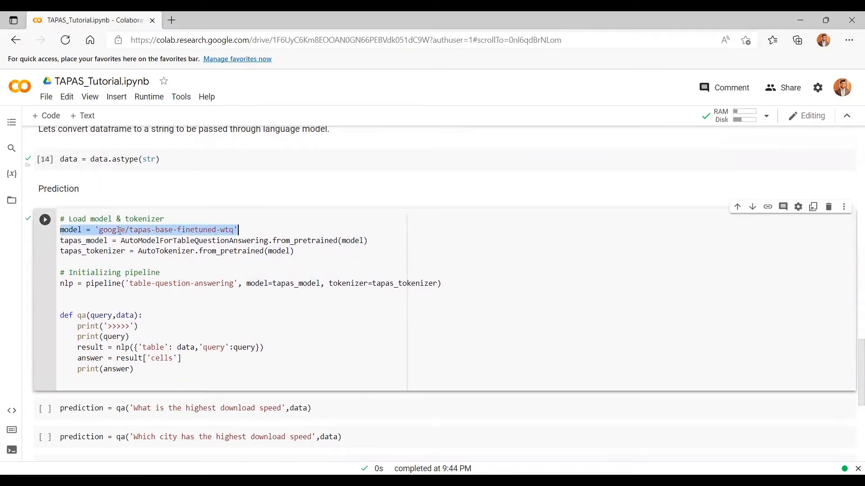
# Run data.astype(str) and highlight google/tapas-base-finetuned-wtq and the pipeline's cells result entry.
pyautogui.click(113, 230)
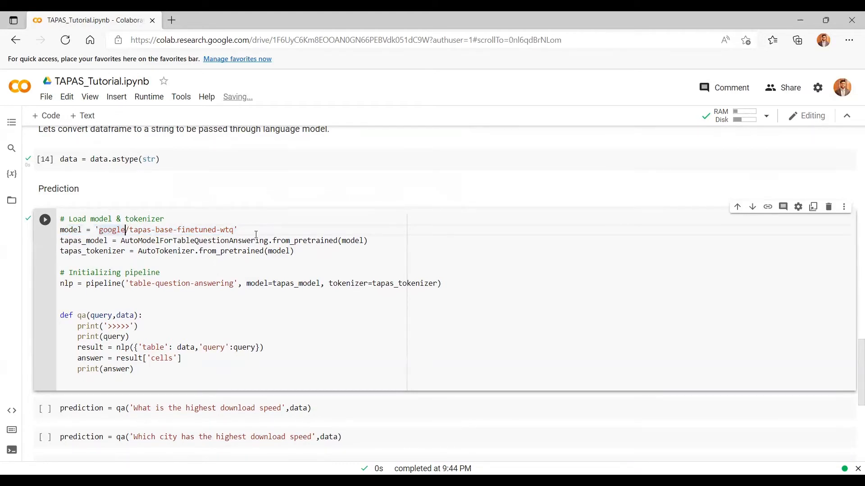
pyautogui.doubleClick(165, 229)
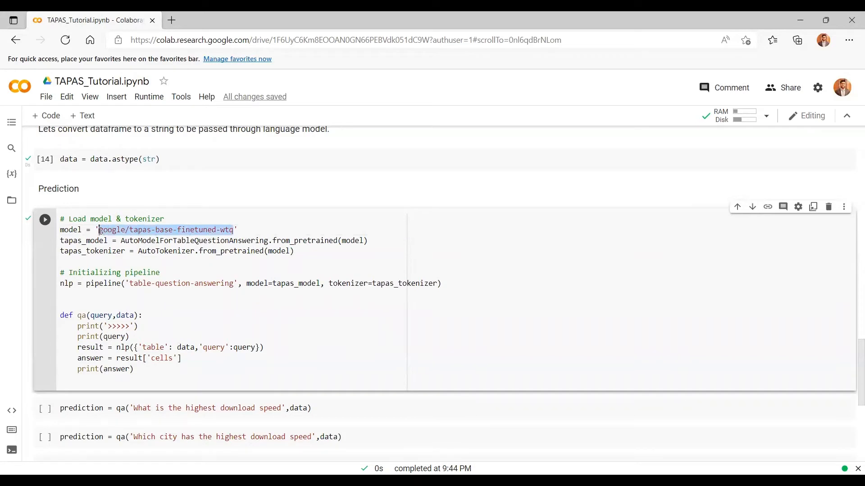
pyautogui.click(45, 220)
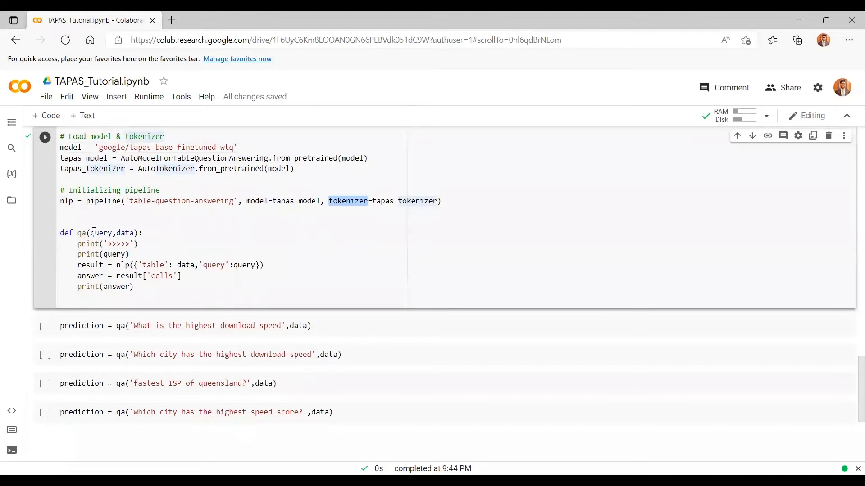
pyautogui.doubleClick(101, 233)
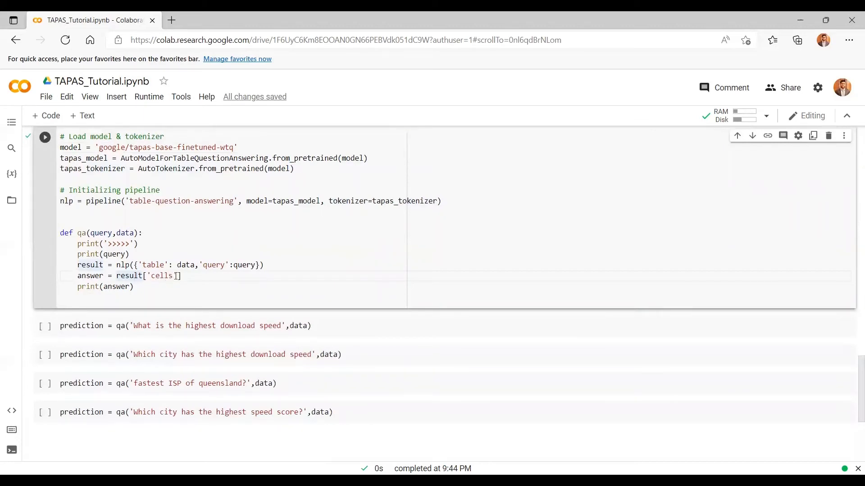
pyautogui.doubleClick(162, 276)
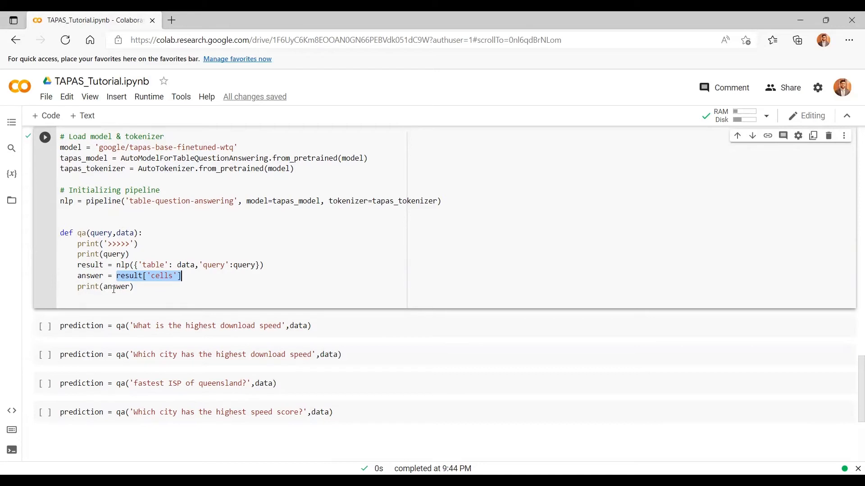
pyautogui.moveTo(45, 137)
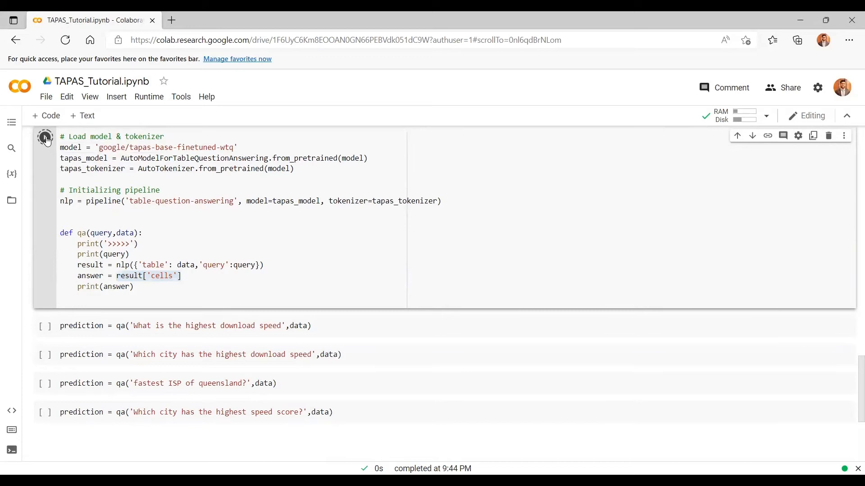
# Run the 'Load model & tokenizer' cell defining the TAPAS pipeline and qa function.
pyautogui.click(45, 137)
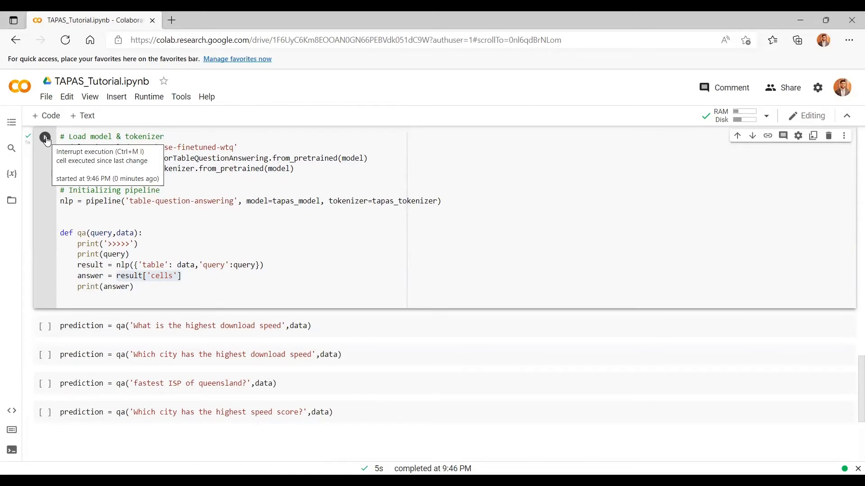
pyautogui.scroll(-3)
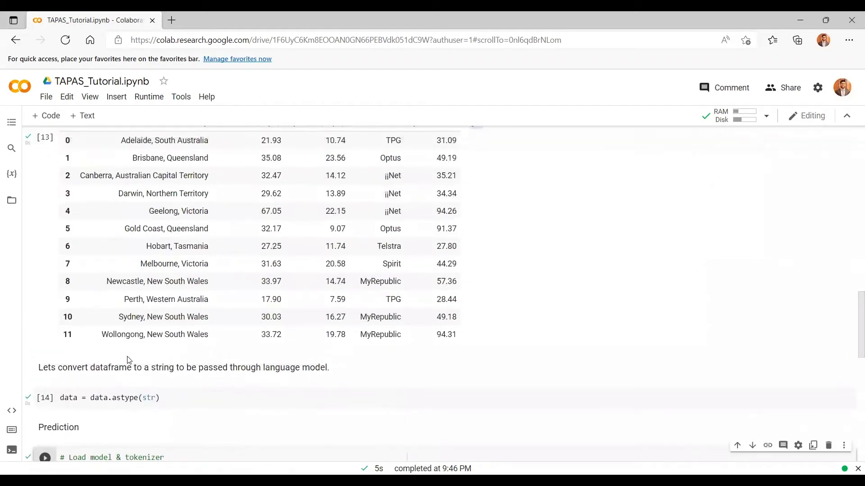
pyautogui.scroll(-3)
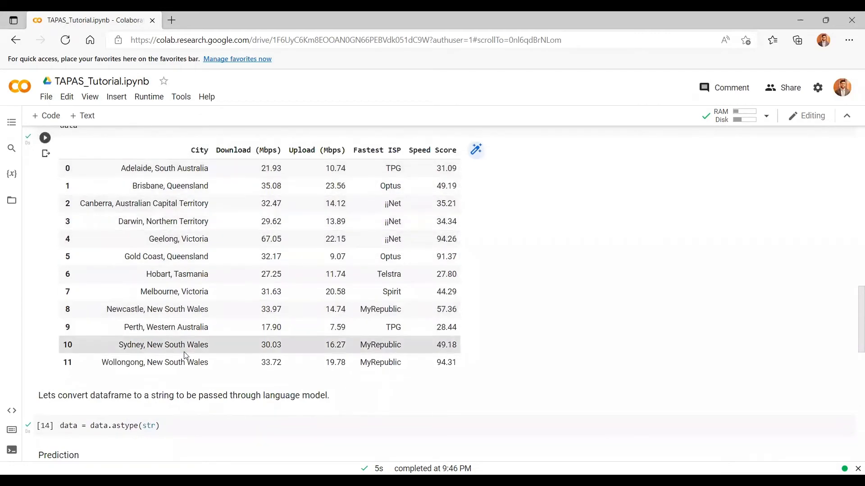
pyautogui.moveTo(379, 260)
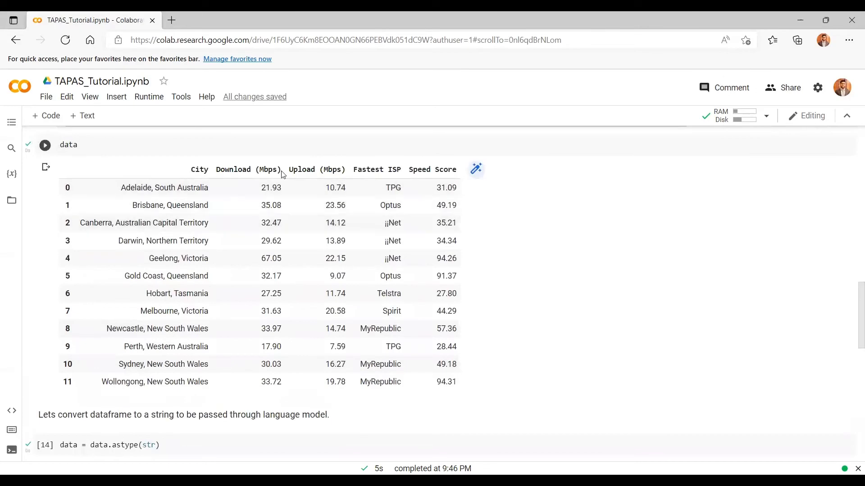
pyautogui.scroll(-3)
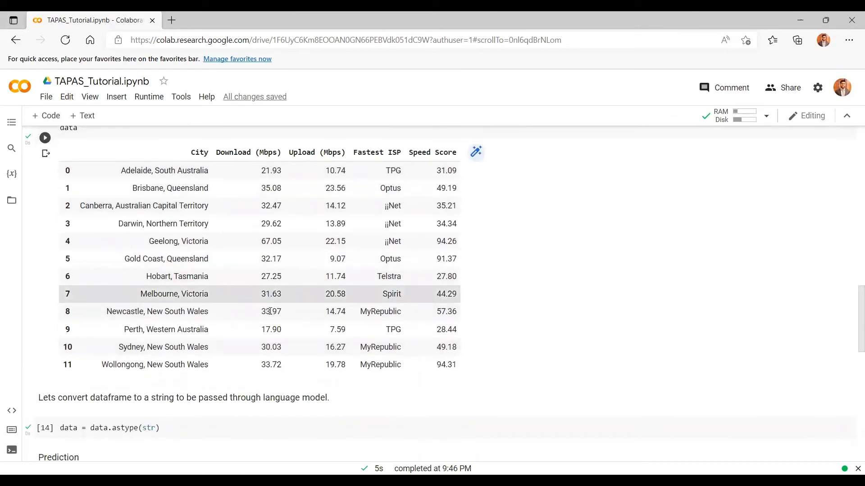
pyautogui.scroll(-3)
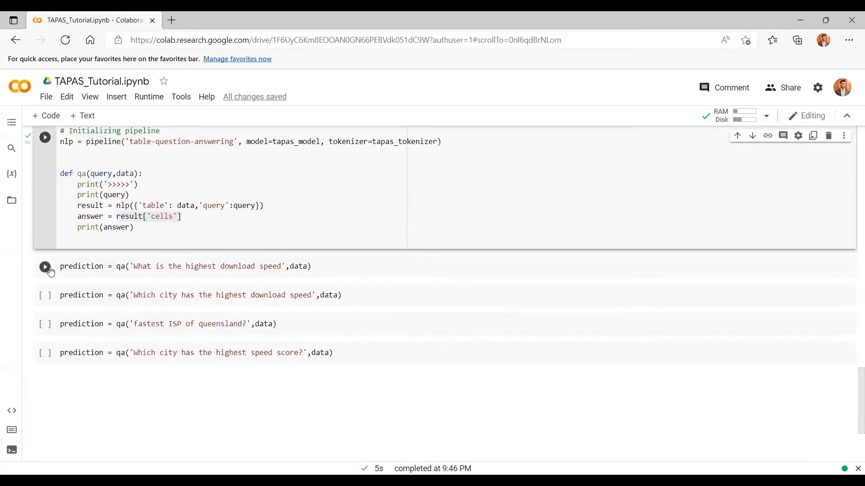
# Ask 'What is the highest download speed', getting the answer ['67.05'].
pyautogui.click(44, 266)
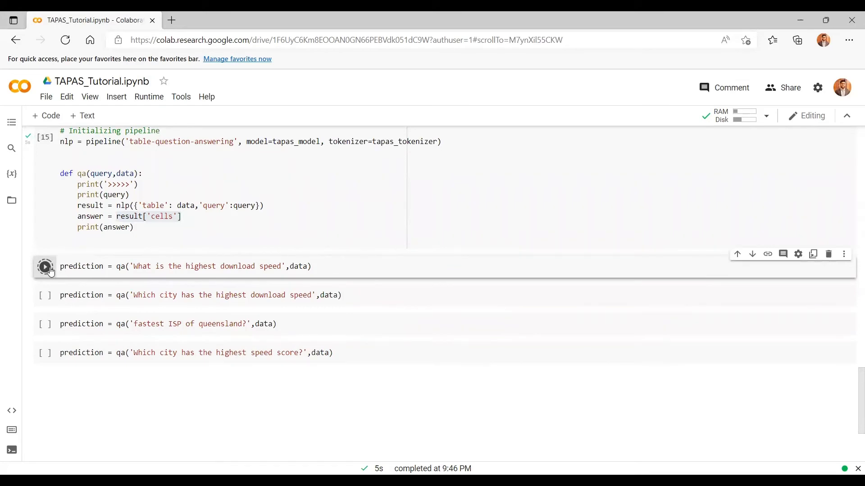
pyautogui.click(45, 266)
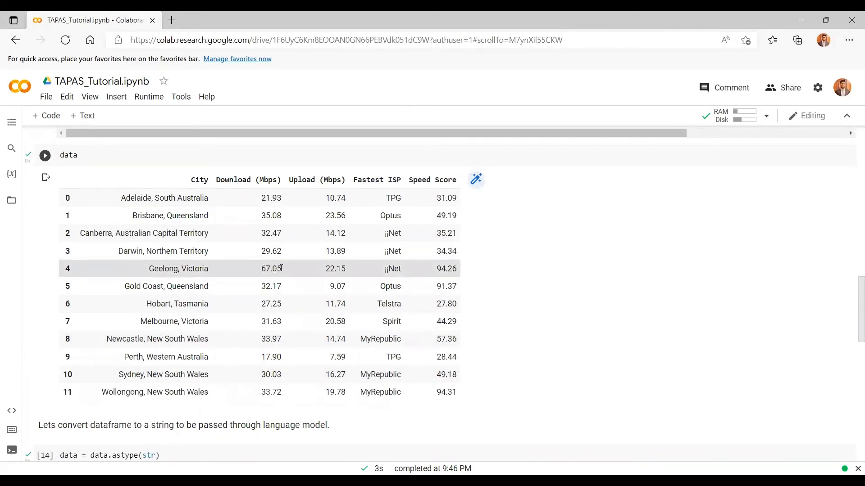
pyautogui.scroll(-3)
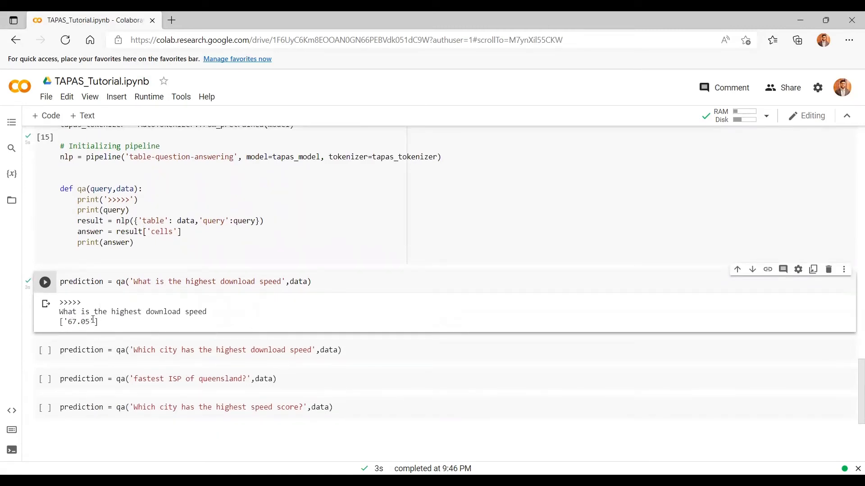
pyautogui.moveTo(45, 351)
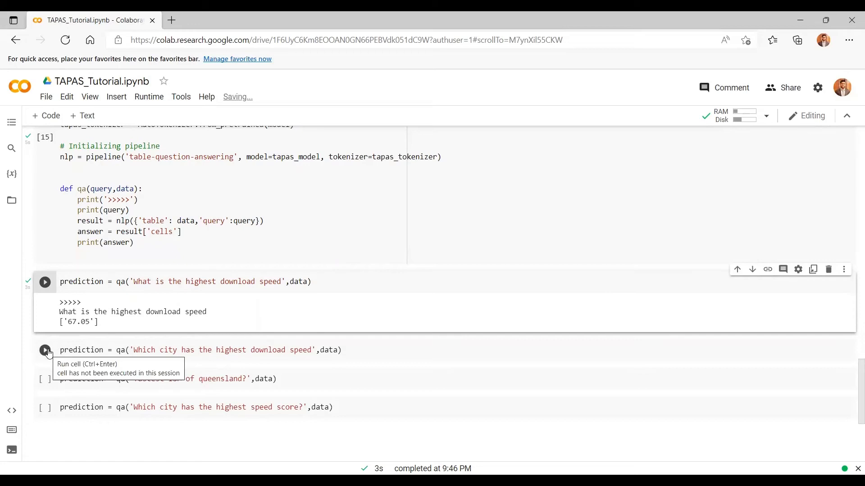
# Ask which city has the highest download speed, getting ['Geelong, Victoria'].
pyautogui.click(45, 350)
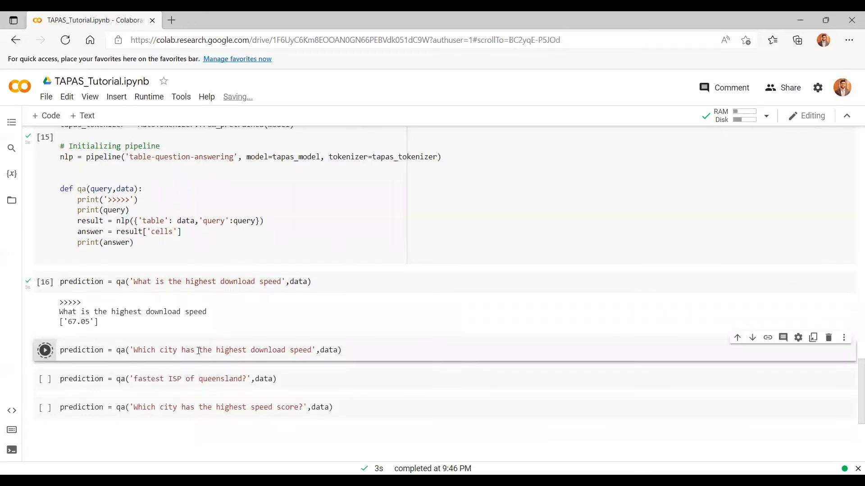
pyautogui.click(45, 350)
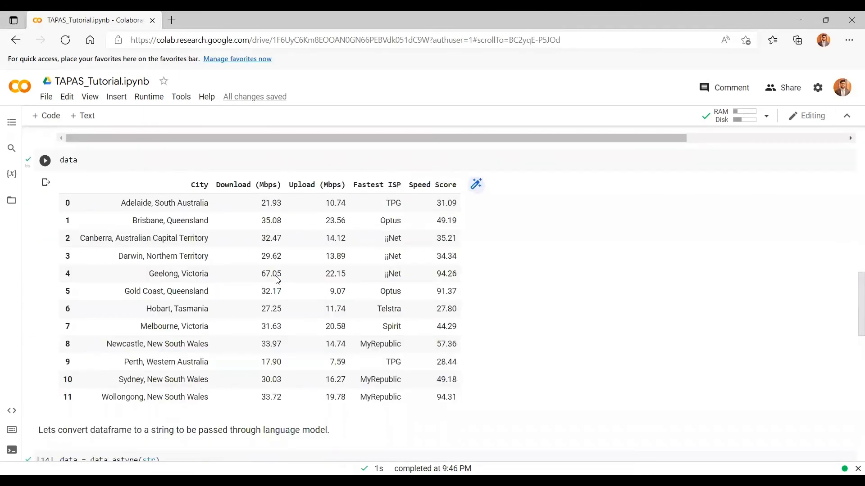
pyautogui.scroll(-3)
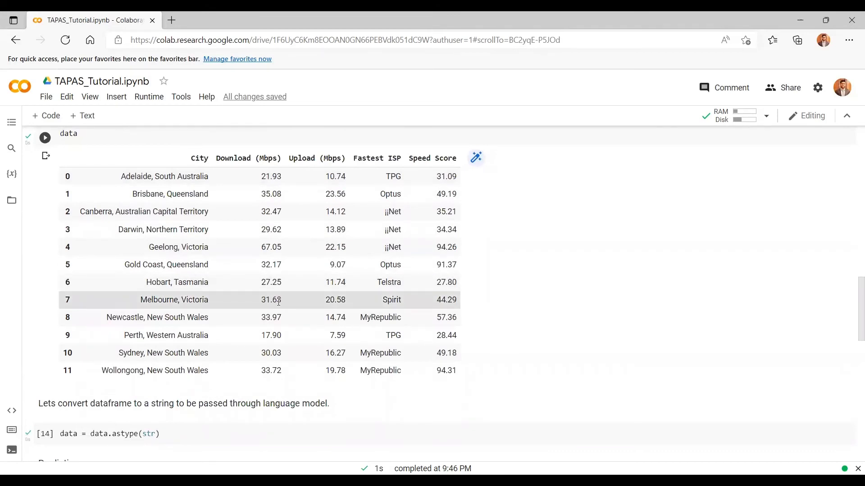
pyautogui.moveTo(162, 254)
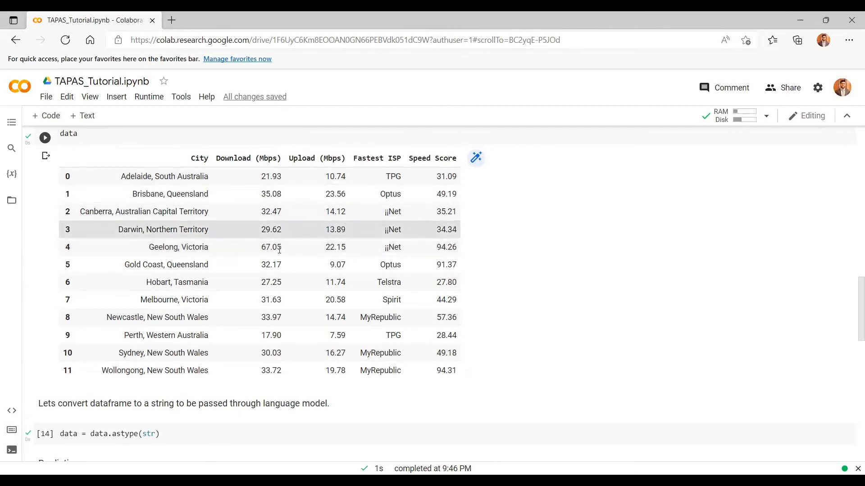
pyautogui.scroll(-3)
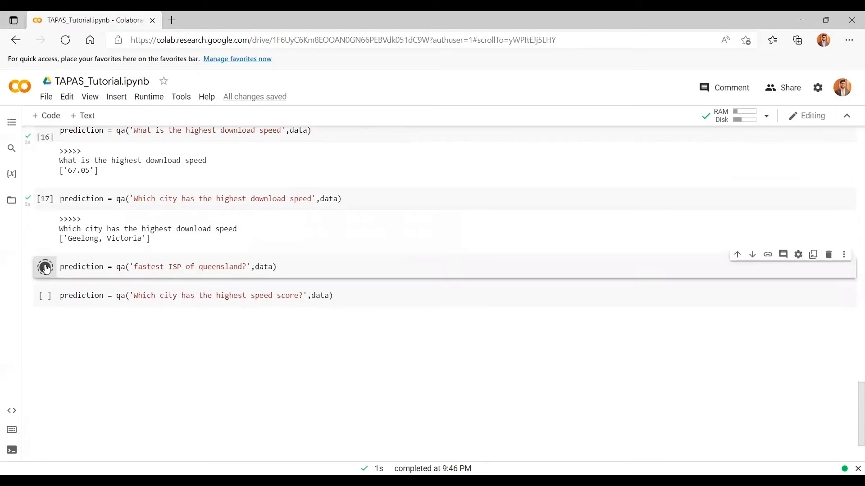
# Ask Queensland's fastest ISP (['Optus']) and highest speed score city (['Wollongong, New South Wales']).
pyautogui.click(44, 267)
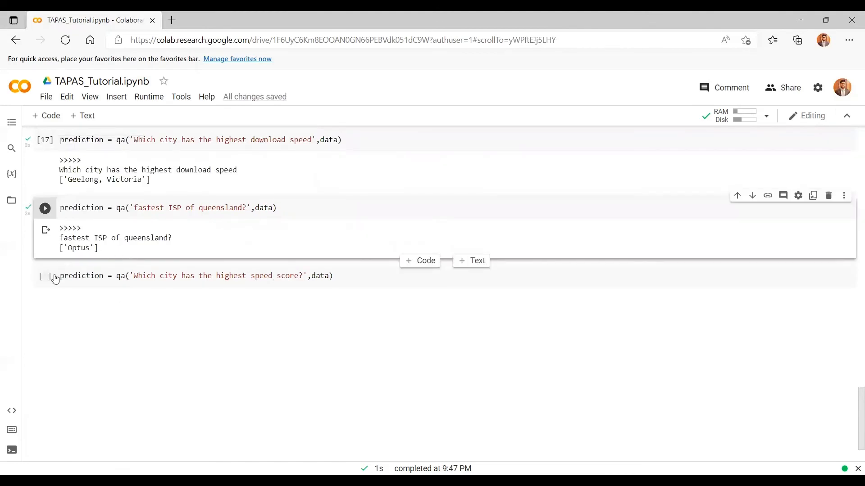
pyautogui.moveTo(45, 275)
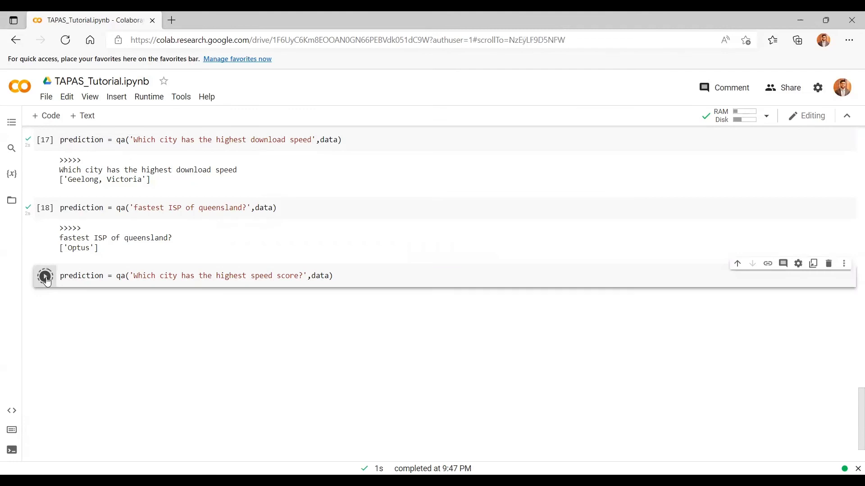
pyautogui.click(44, 276)
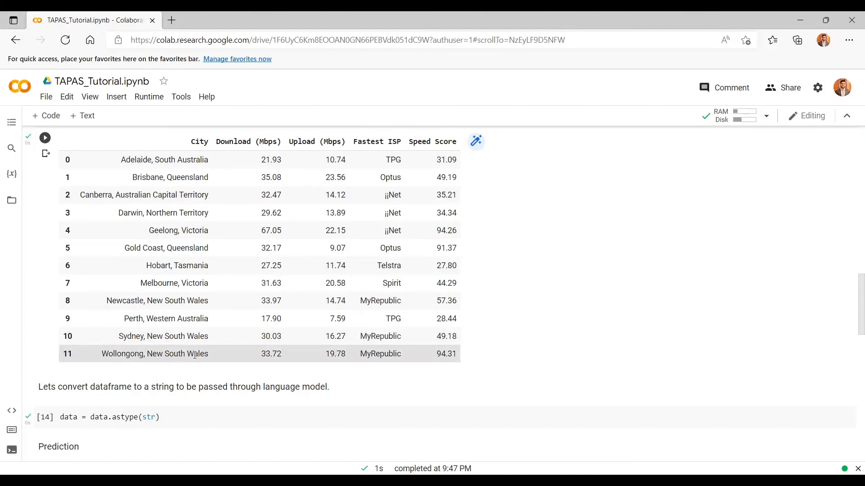
pyautogui.scroll(-3)
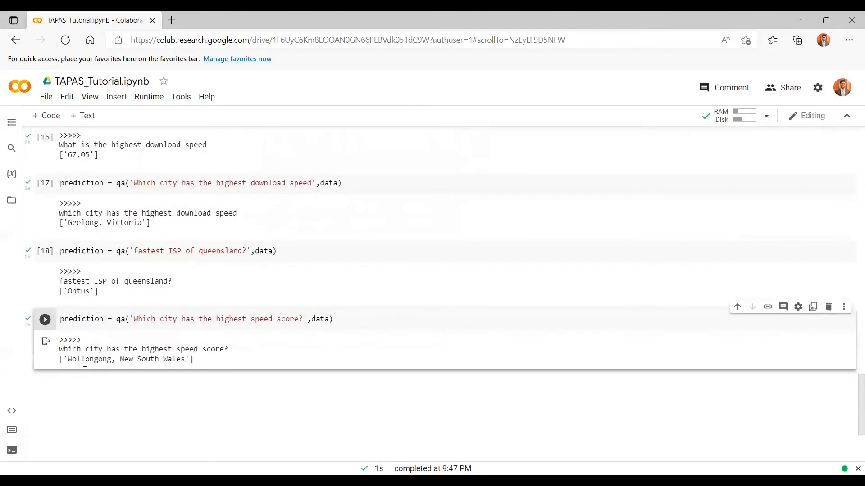
pyautogui.doubleClick(86, 359)
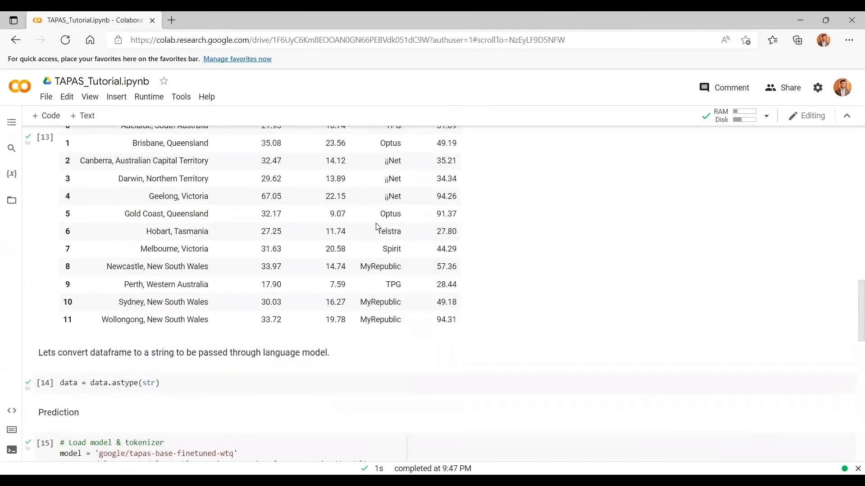
pyautogui.scroll(-3)
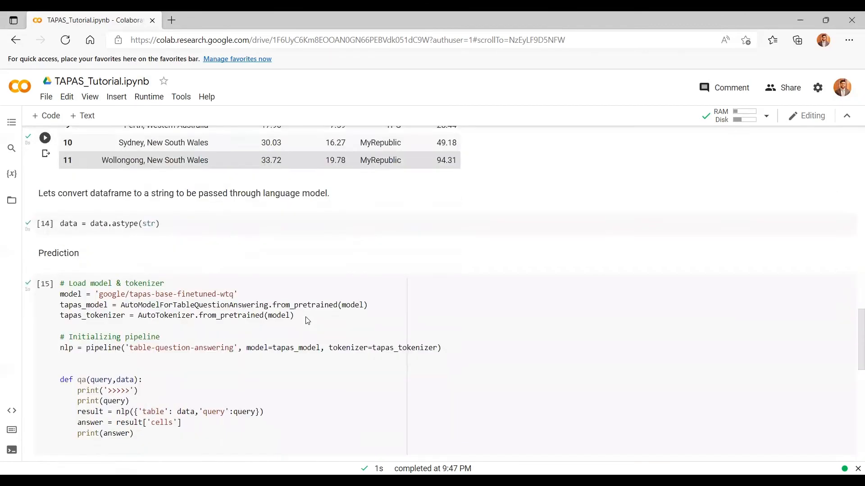
pyautogui.scroll(-3)
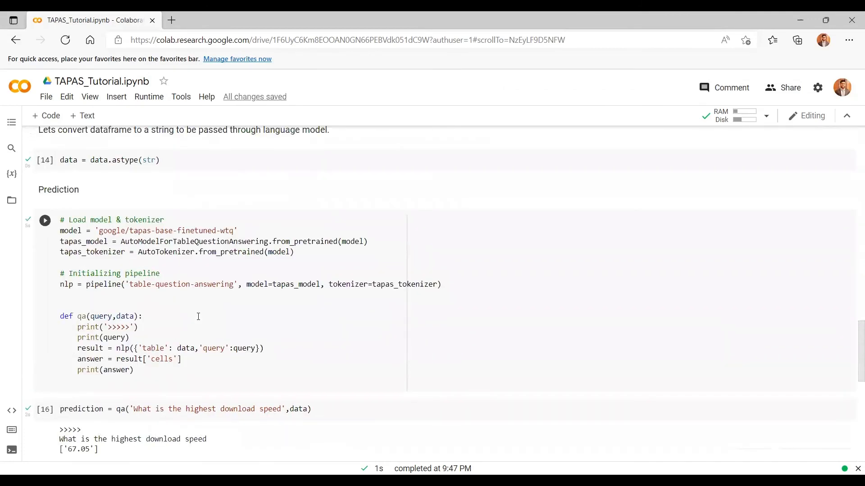
pyautogui.scroll(-3)
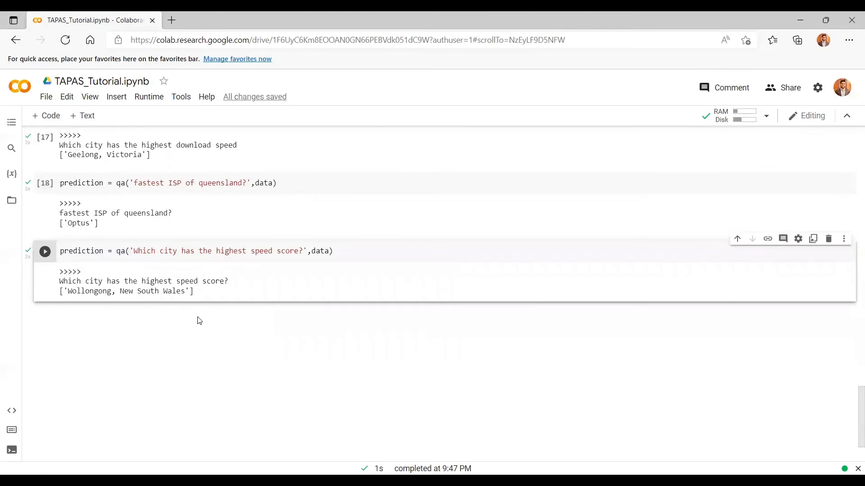